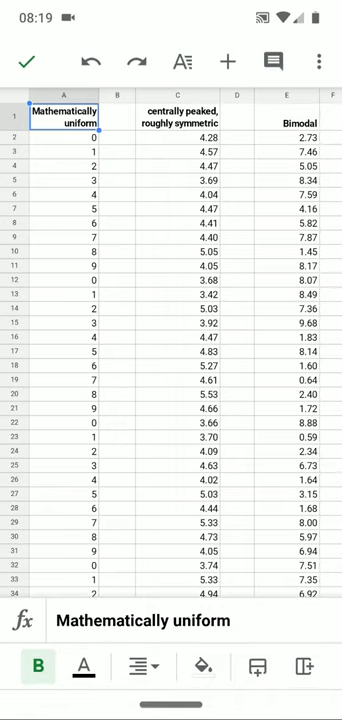
- Insert a histogram chart of the Mathematically uniform column
left_click(232, 58)
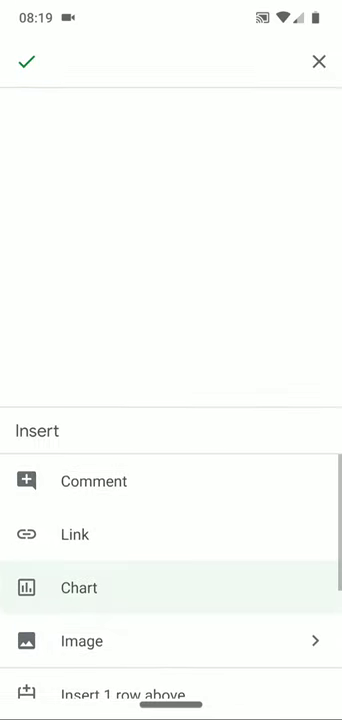
left_click(78, 588)
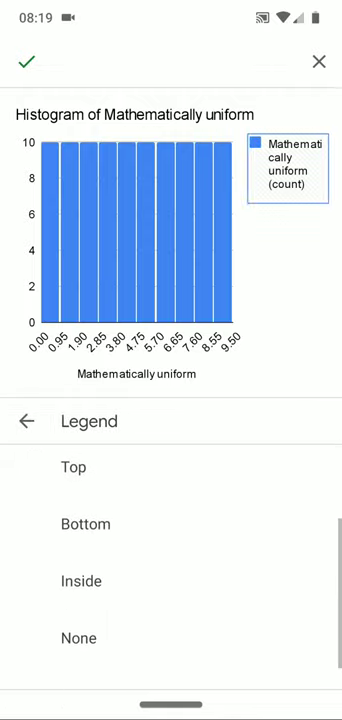
left_click(76, 636)
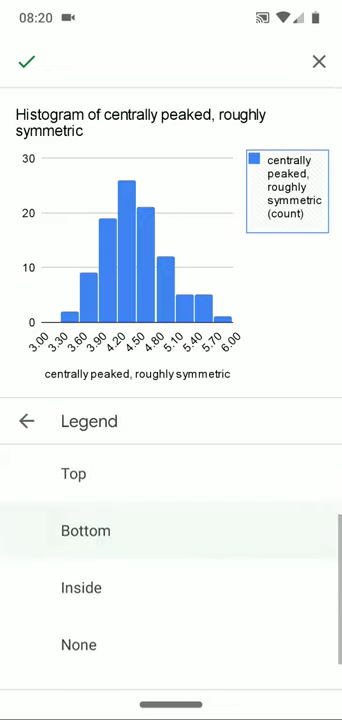
- Set the centrally peaked histogram's legend to None
left_click(78, 644)
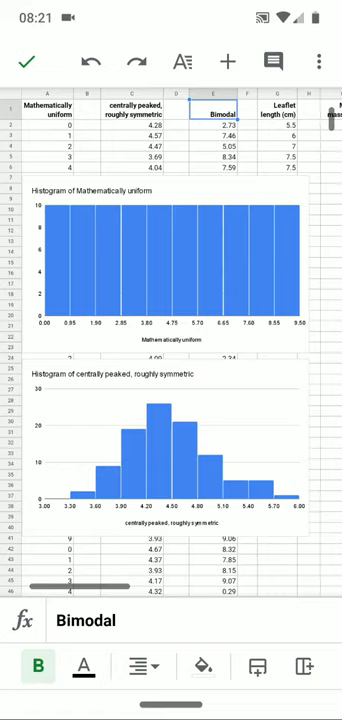
- Insert a histogram of the Bimodal column and move it below the centrally peaked histogram
left_click(232, 60)
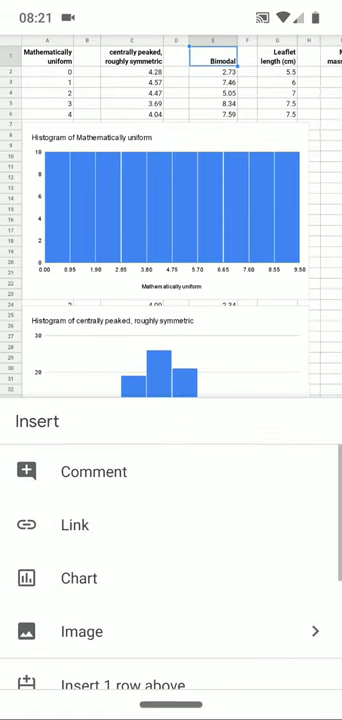
left_click(72, 578)
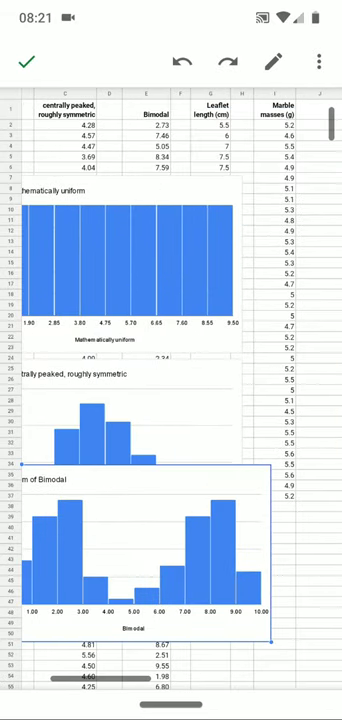
scroll("down", 3)
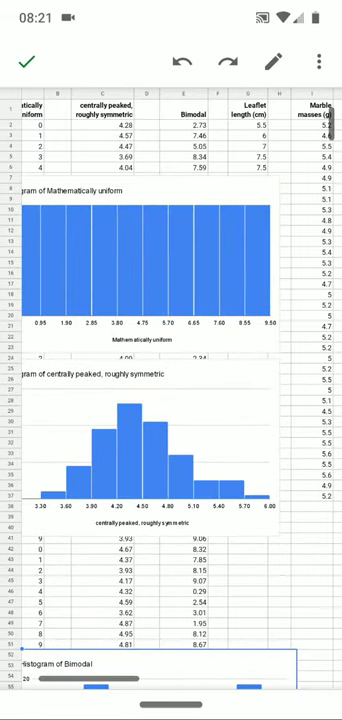
scroll("down", 3)
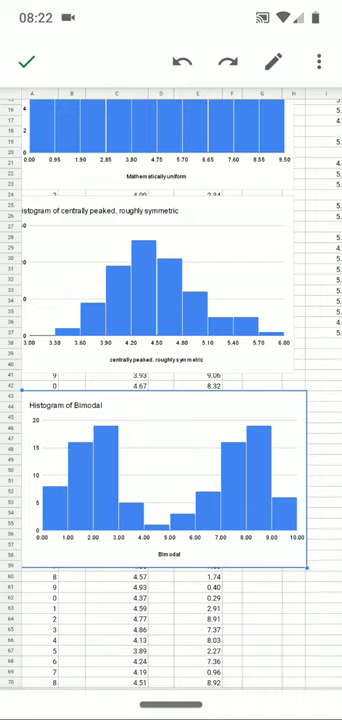
scroll("down", 3)
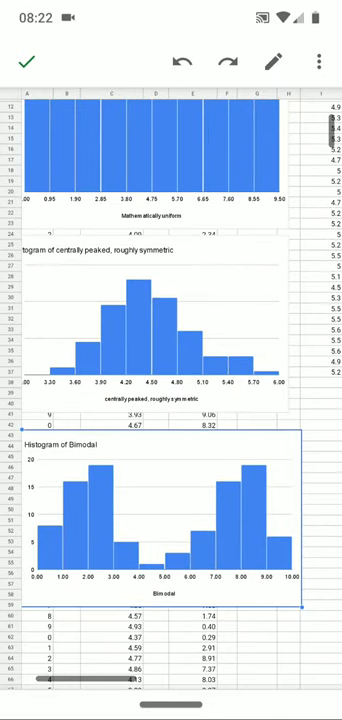
scroll("down", 3)
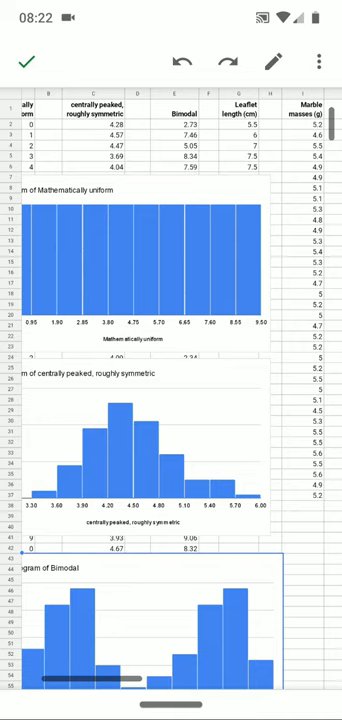
- Insert a histogram chart of the Leaflet length (cm) column
left_click(240, 108)
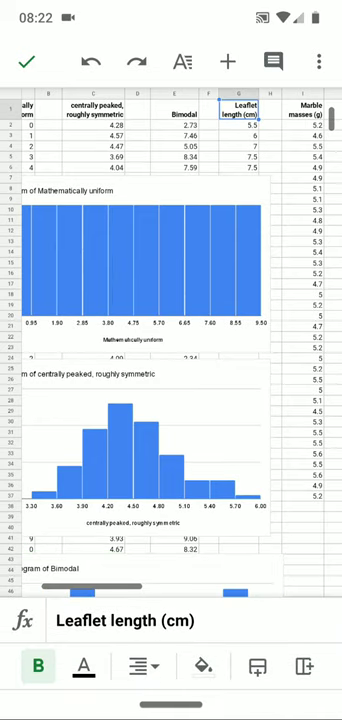
left_click(272, 60)
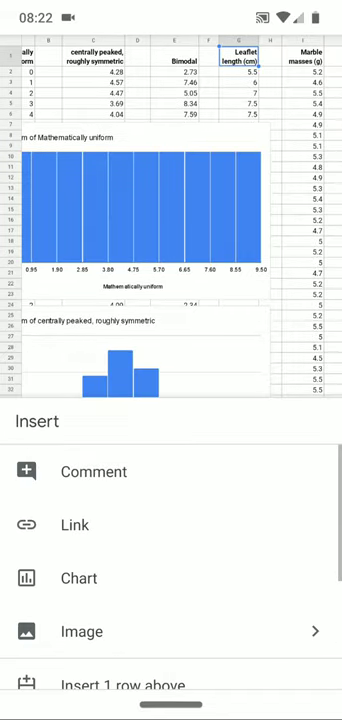
left_click(76, 578)
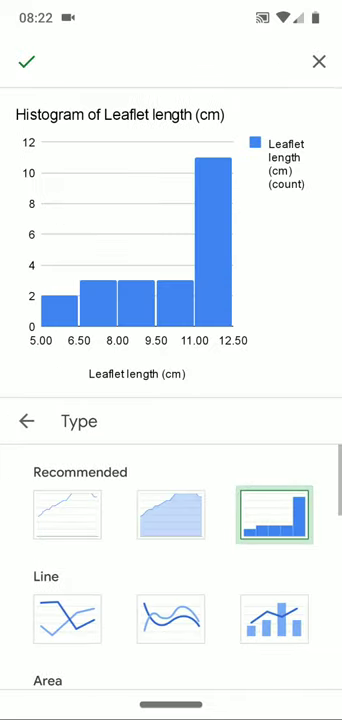
- Colour the Leaflet length histogram bars green from the Basic palette
left_click(24, 420)
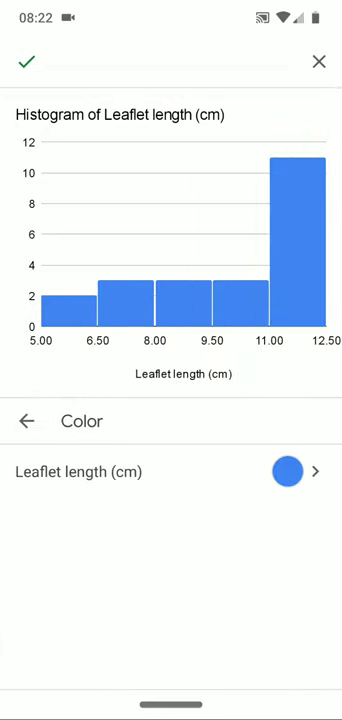
left_click(288, 472)
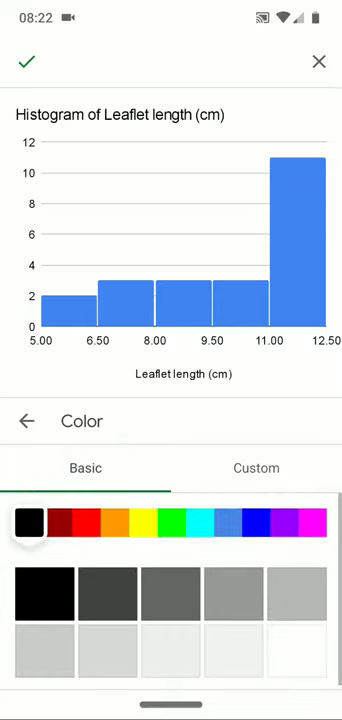
left_click(172, 524)
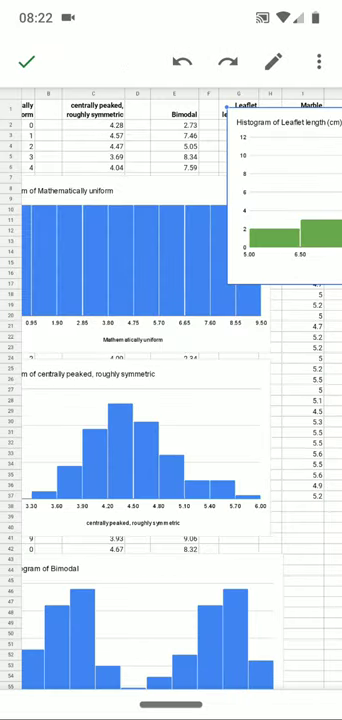
- Drag the green Leaflet length histogram down to sit below the Bimodal histogram
scroll("down", 3)
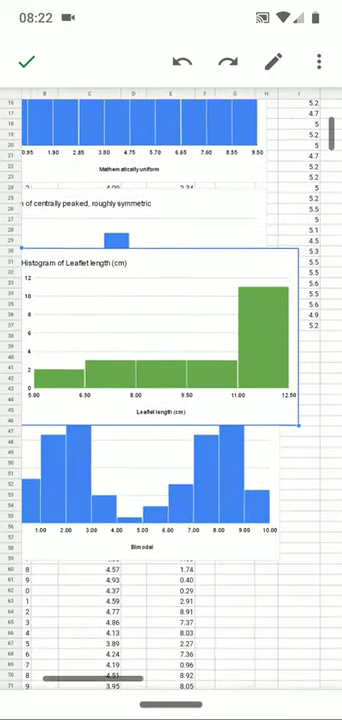
scroll("down", 3)
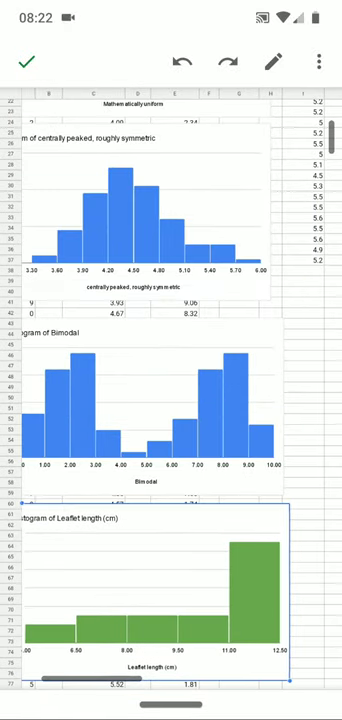
scroll("down", 3)
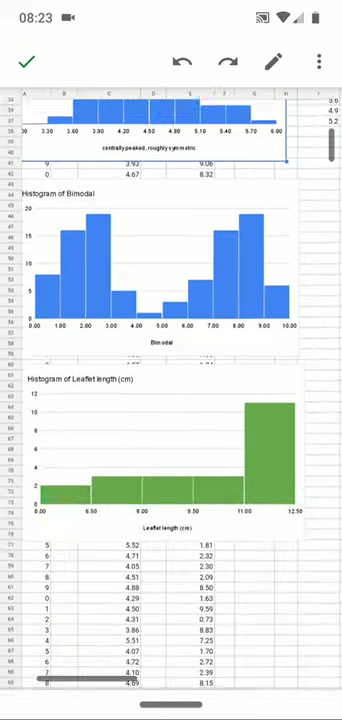
scroll("down", 3)
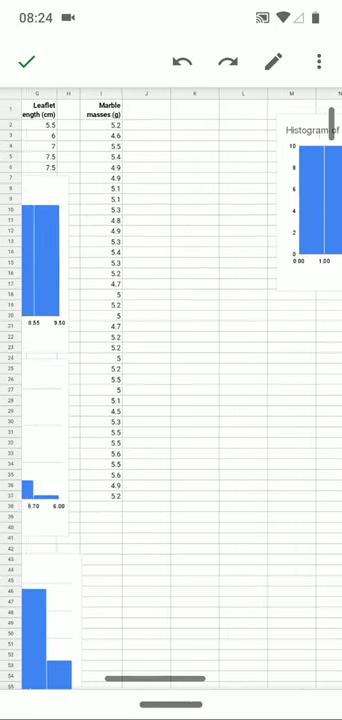
- Insert a histogram chart of the Marble masses (g) column
left_click(116, 112)
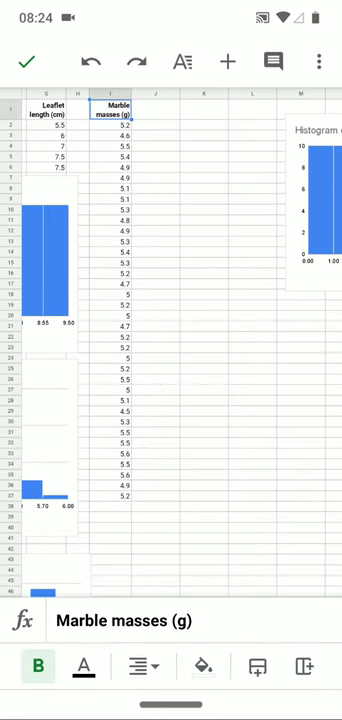
left_click(228, 62)
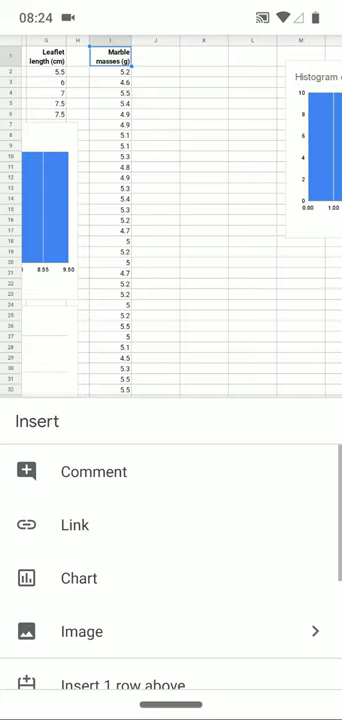
left_click(78, 578)
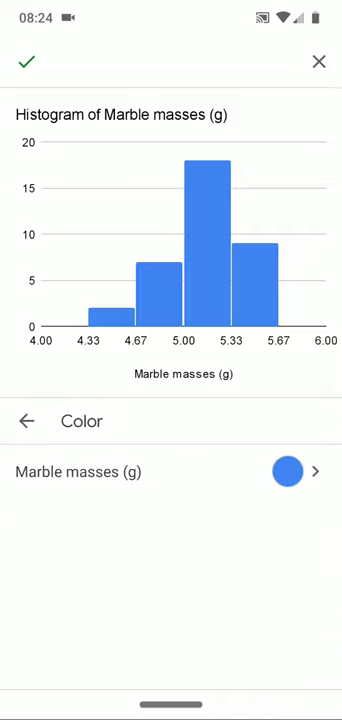
- Colour the Marble masses bars purple and place the chart below the Leaflet length histogram
left_click(288, 472)
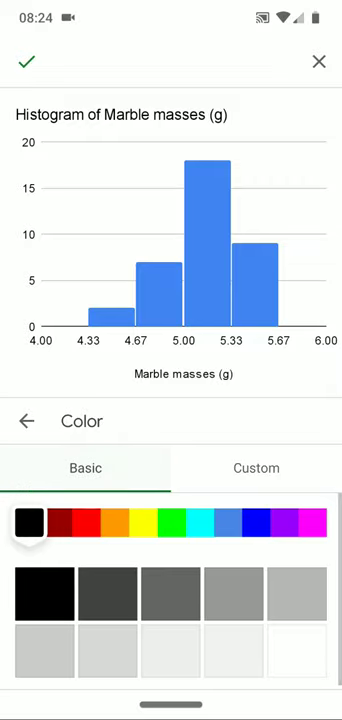
left_click(288, 524)
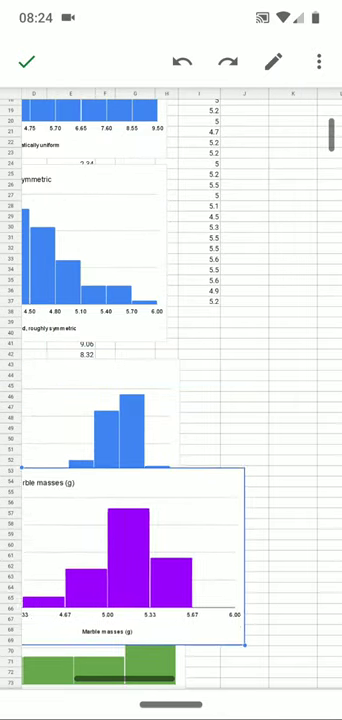
scroll("down", 3)
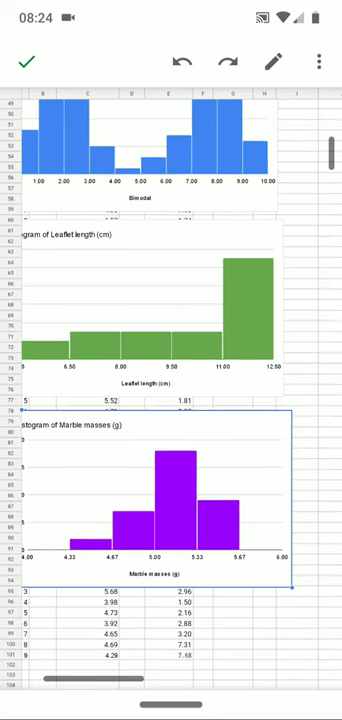
scroll("down", 3)
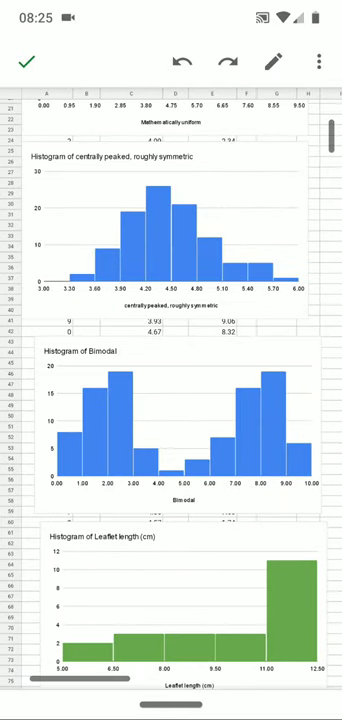
scroll("up", 3)
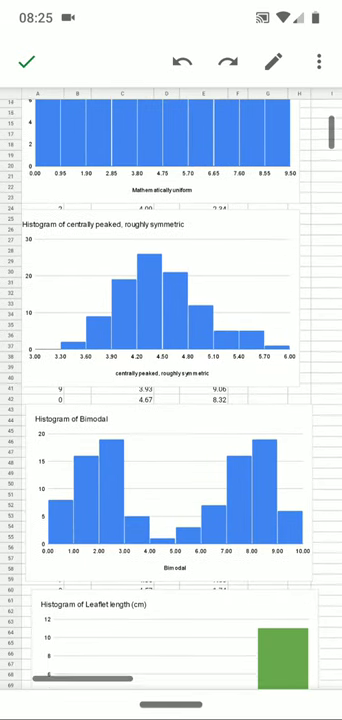
scroll("down", 3)
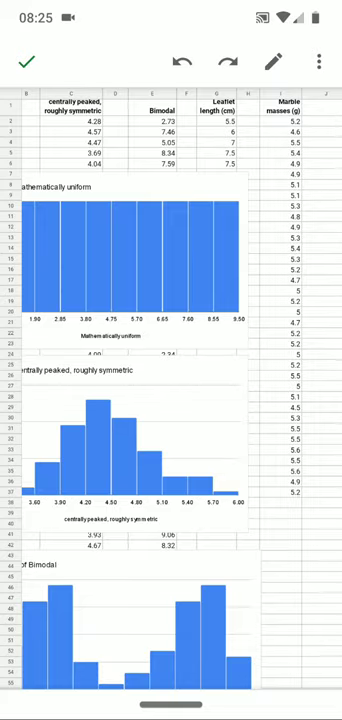
scroll("down", 3)
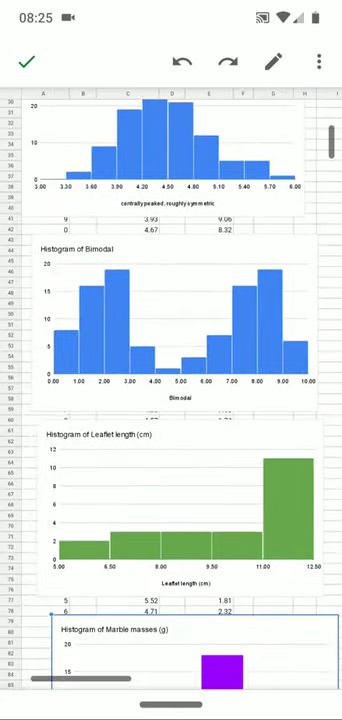
scroll("down", 3)
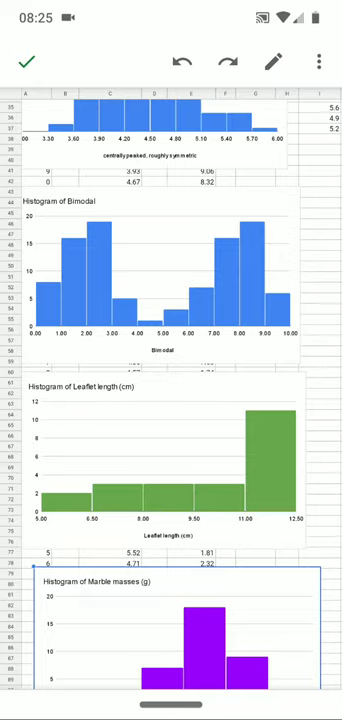
scroll("down", 3)
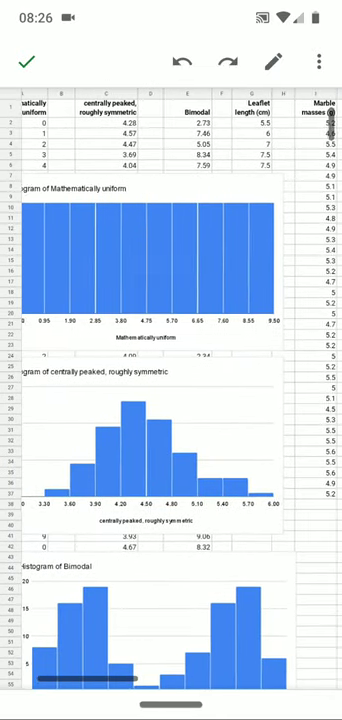
scroll("down", 3)
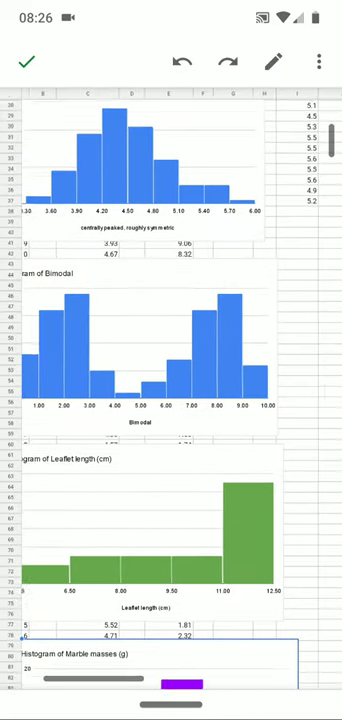
scroll("down", 3)
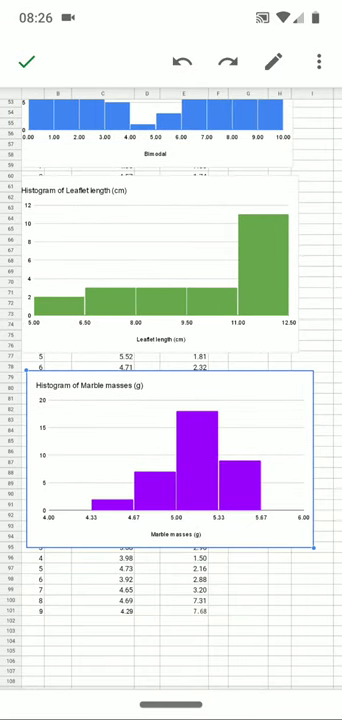
scroll("down", 3)
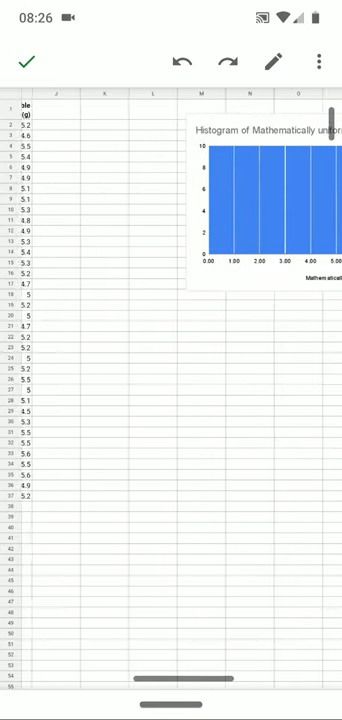
scroll("right", 3)
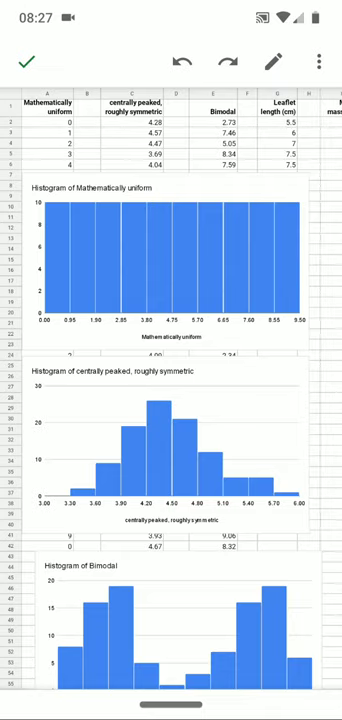
scroll("down", 3)
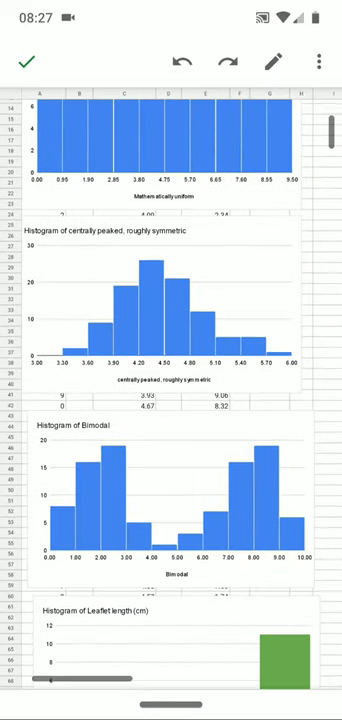
scroll("down", 3)
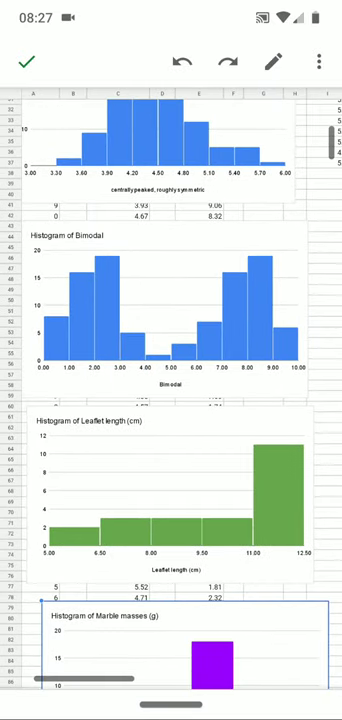
scroll("down", 3)
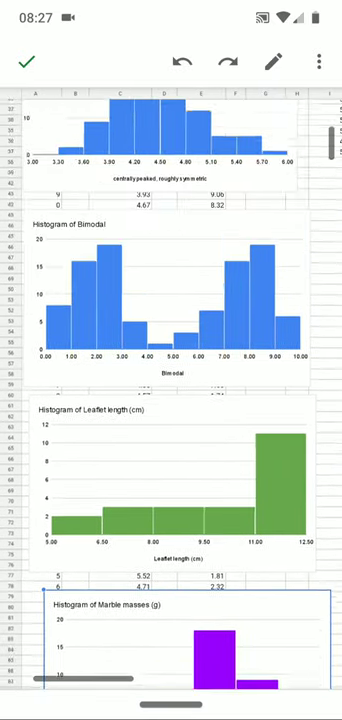
scroll("up", 3)
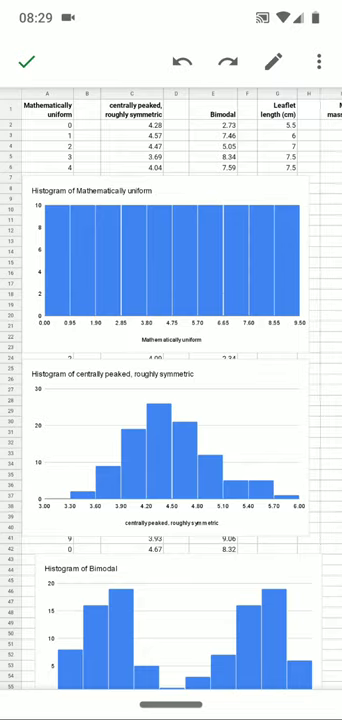
scroll("down", 3)
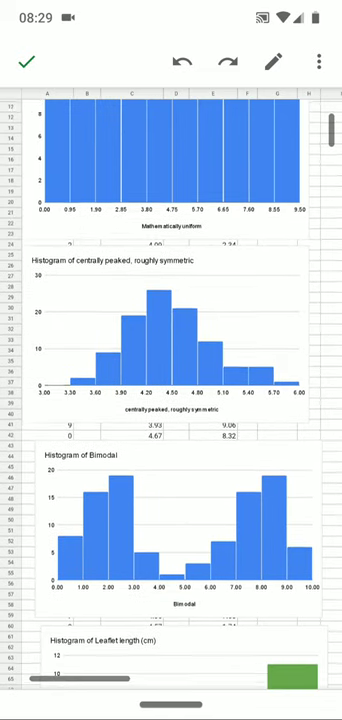
scroll("down", 3)
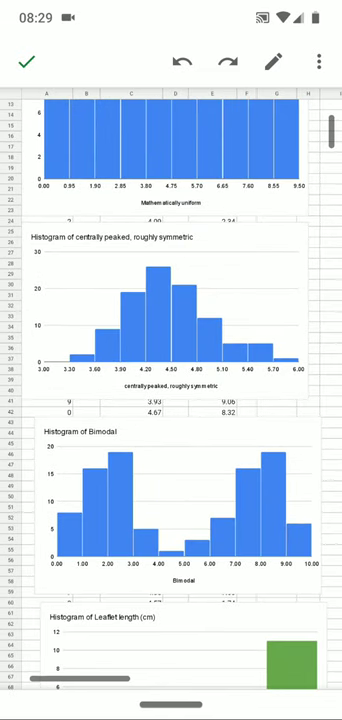
scroll("down", 3)
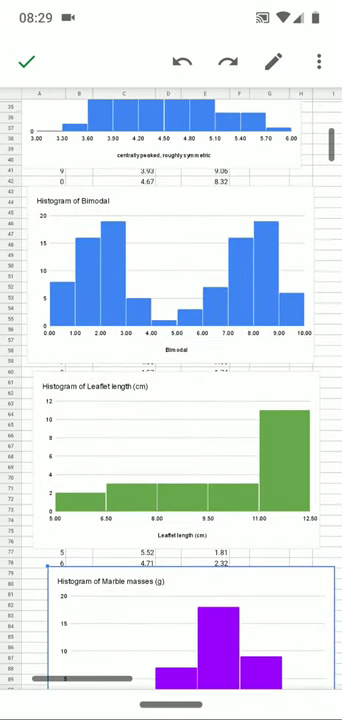
scroll("down", 3)
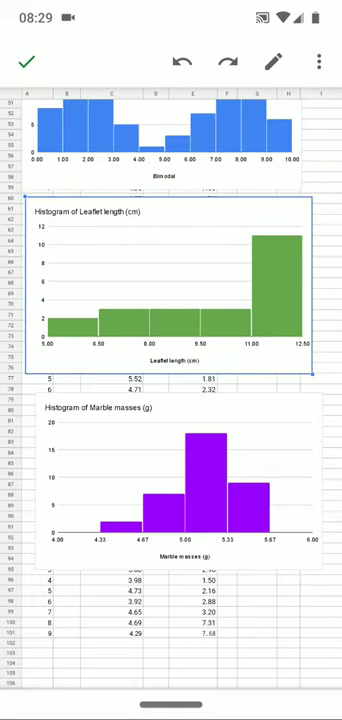
scroll("up", 3)
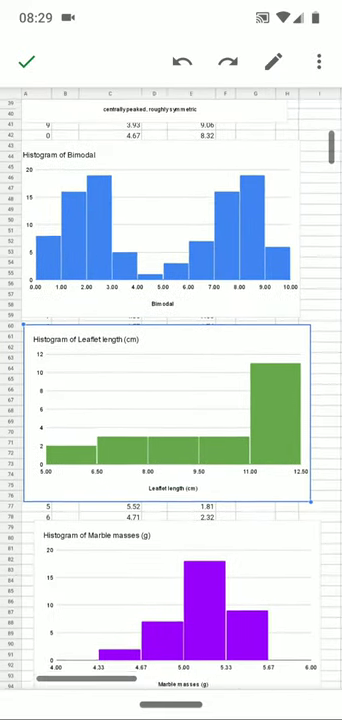
scroll("down", 3)
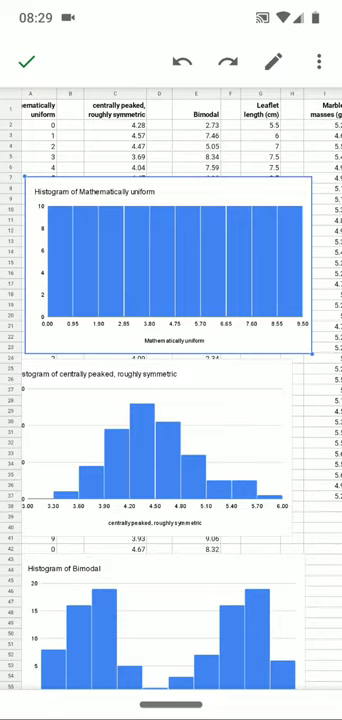
scroll("down", 3)
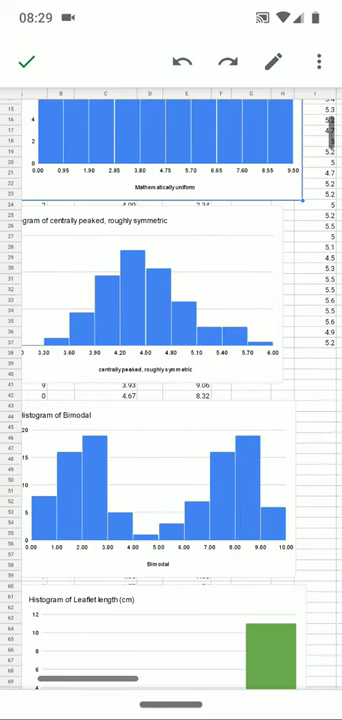